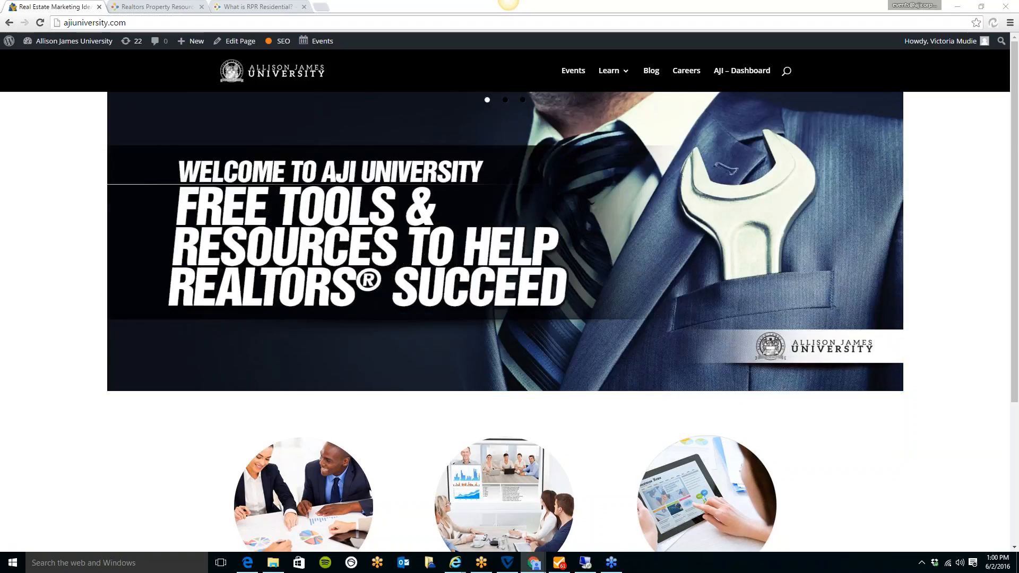
mouse_move(576, 208)
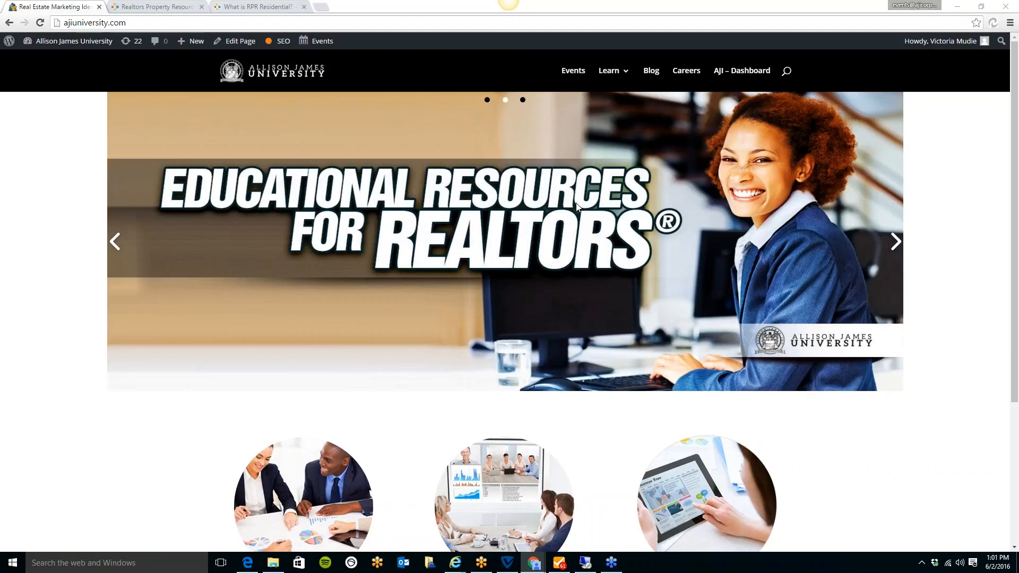
Switch to the Realtors Property Resource tab showing the Welcome profile form at step 1 of 5.
click(156, 7)
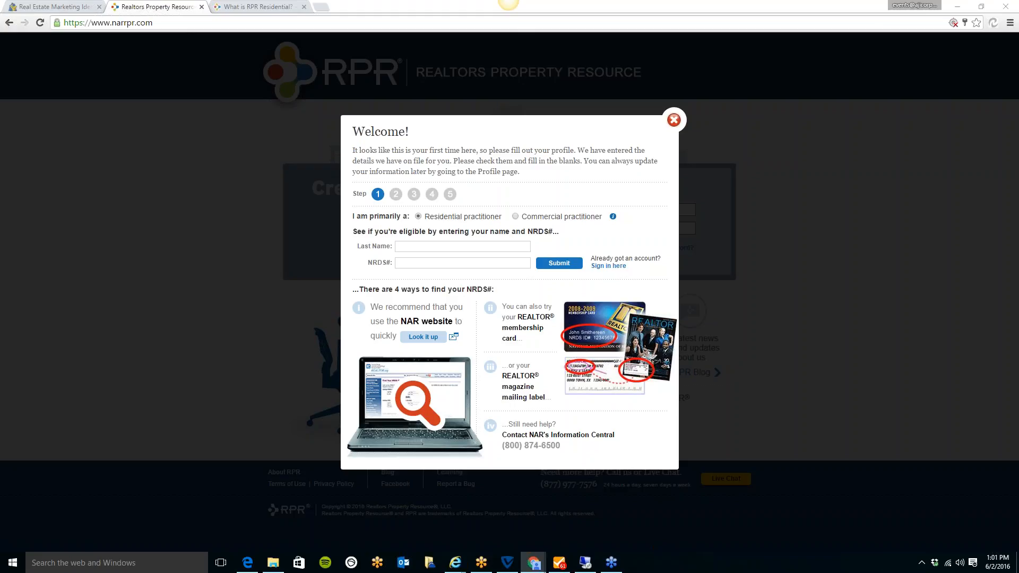
mouse_move(180, 76)
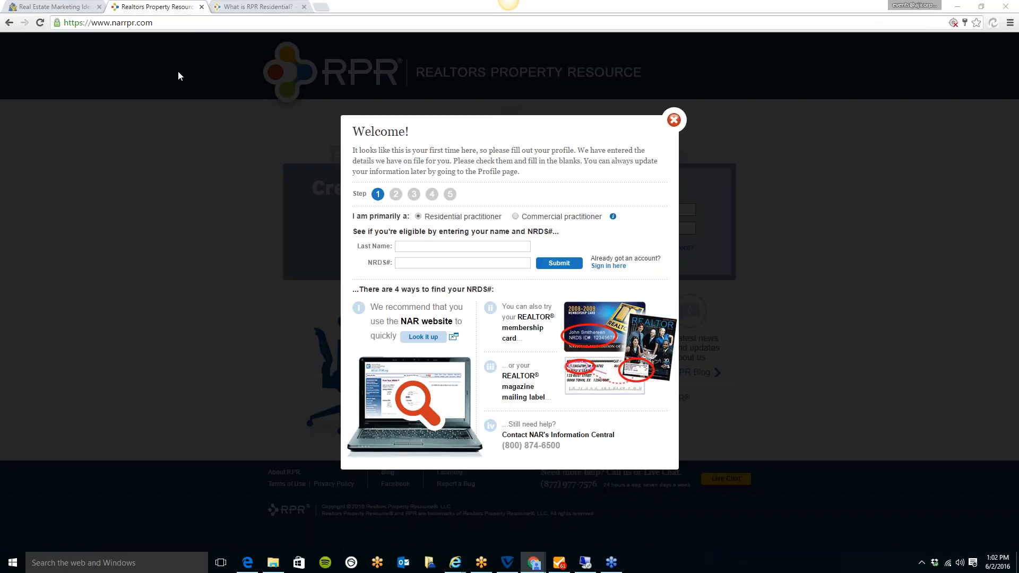
Close the Welcome profile form with its red X to reveal Create Account and Sign in.
click(673, 119)
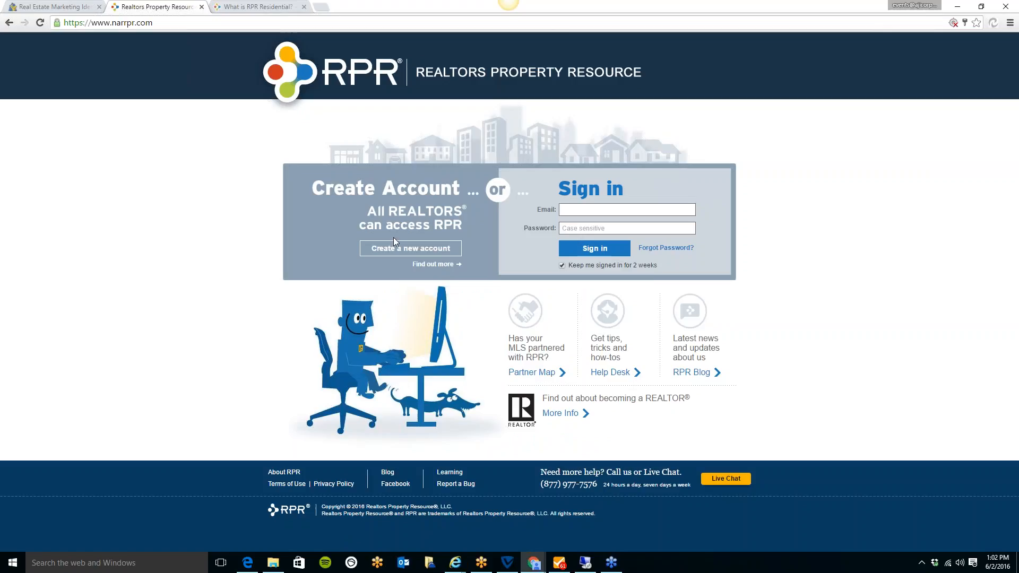
mouse_move(410, 248)
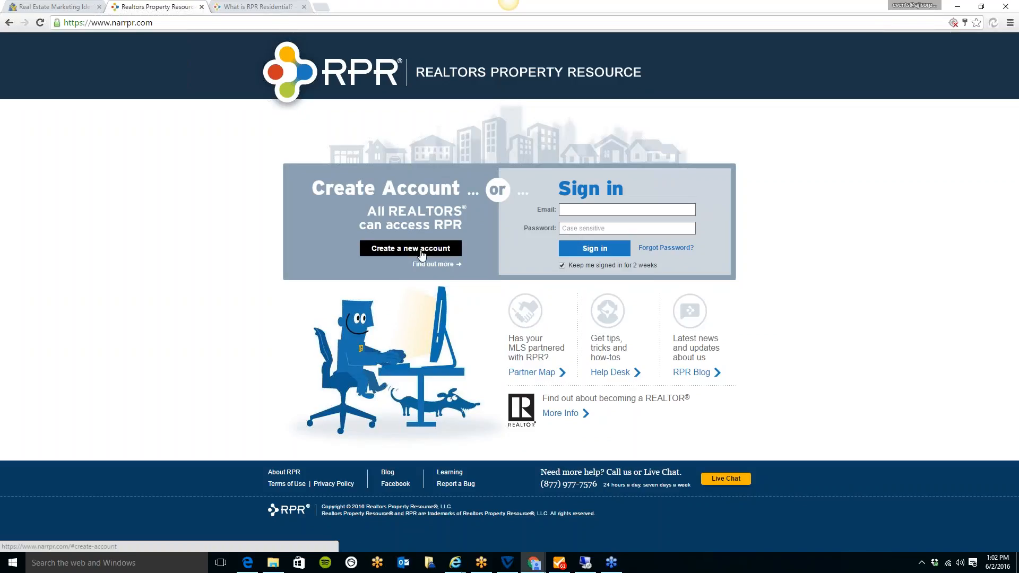
click(410, 249)
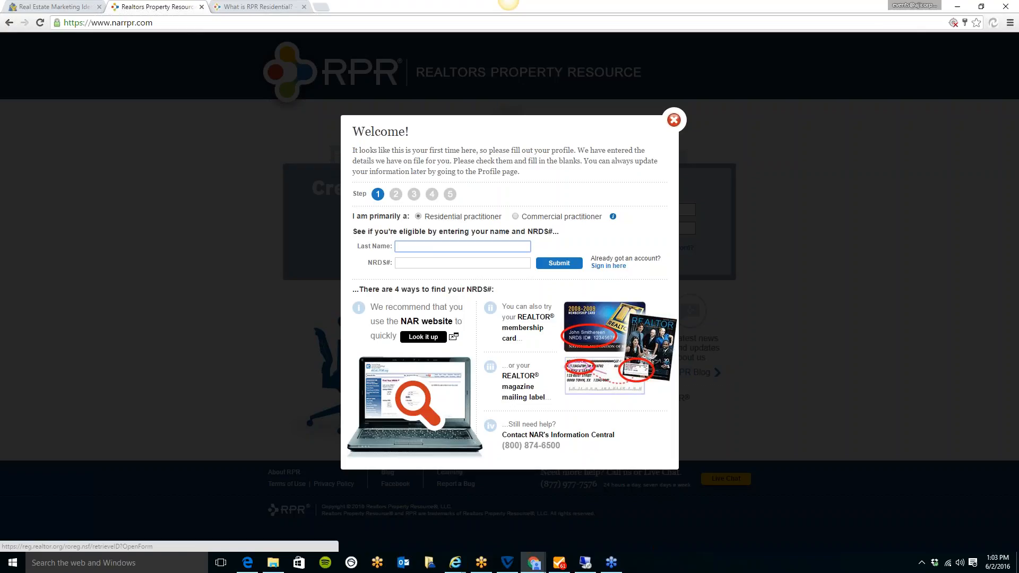
click(462, 246)
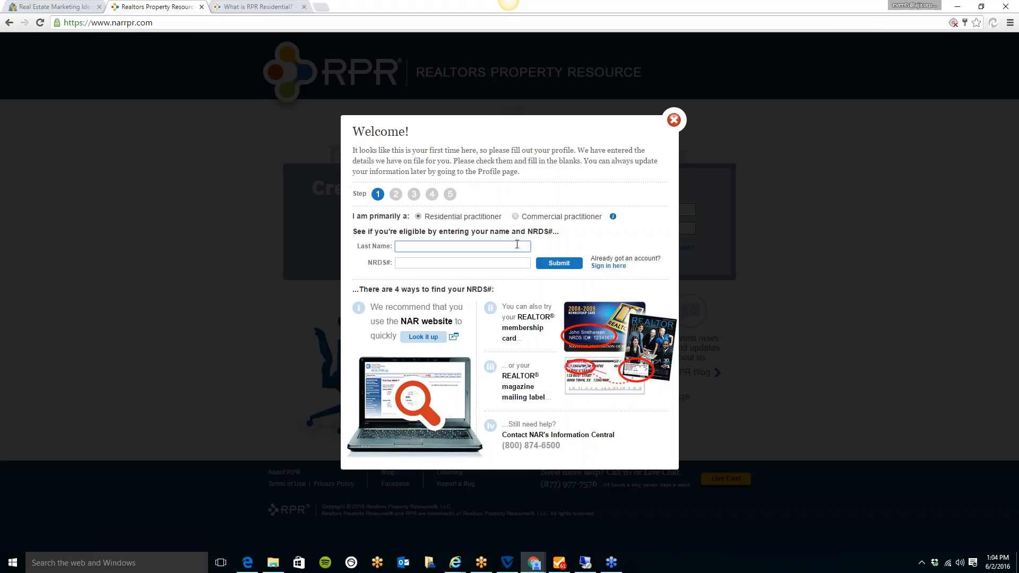
click(461, 246)
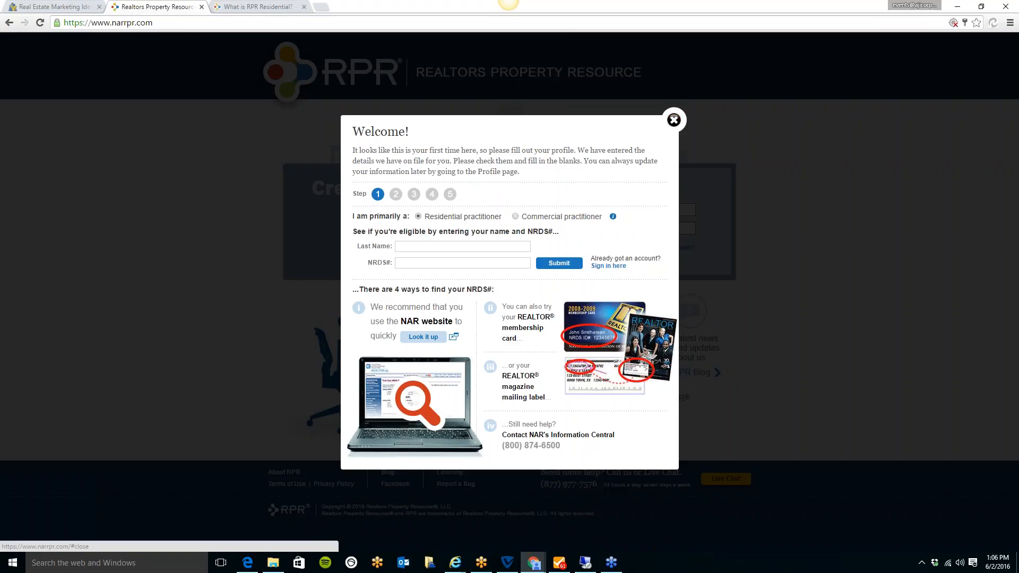
Dismiss the reopened Welcome form via its red X, returning to the RPR sign-in page.
click(674, 121)
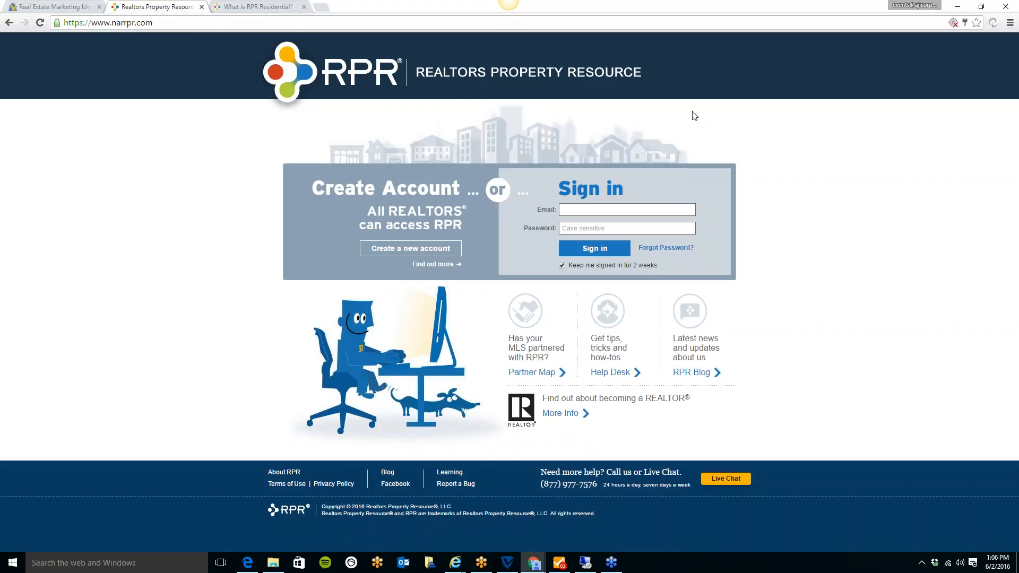
mouse_move(703, 119)
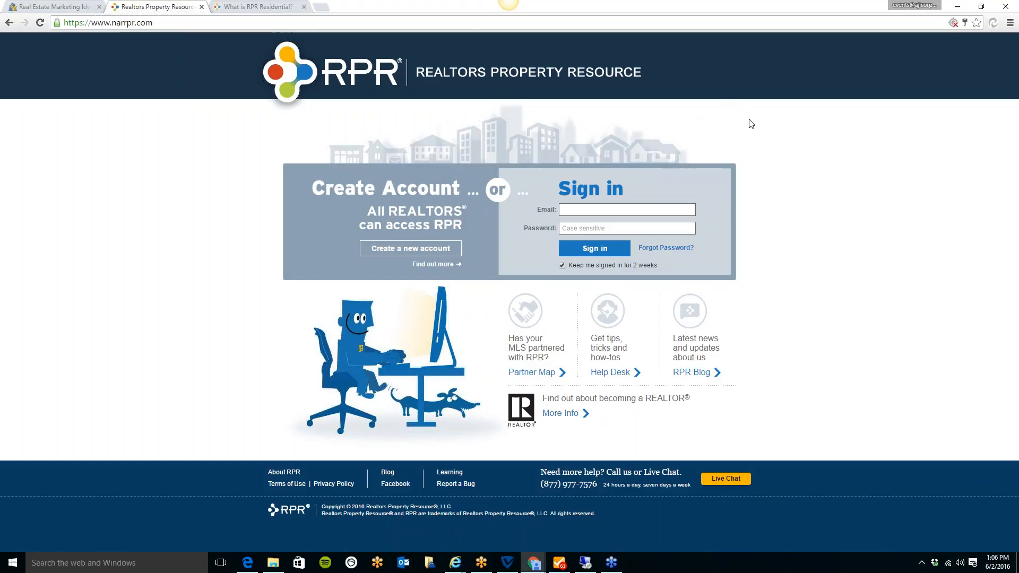
mouse_move(797, 174)
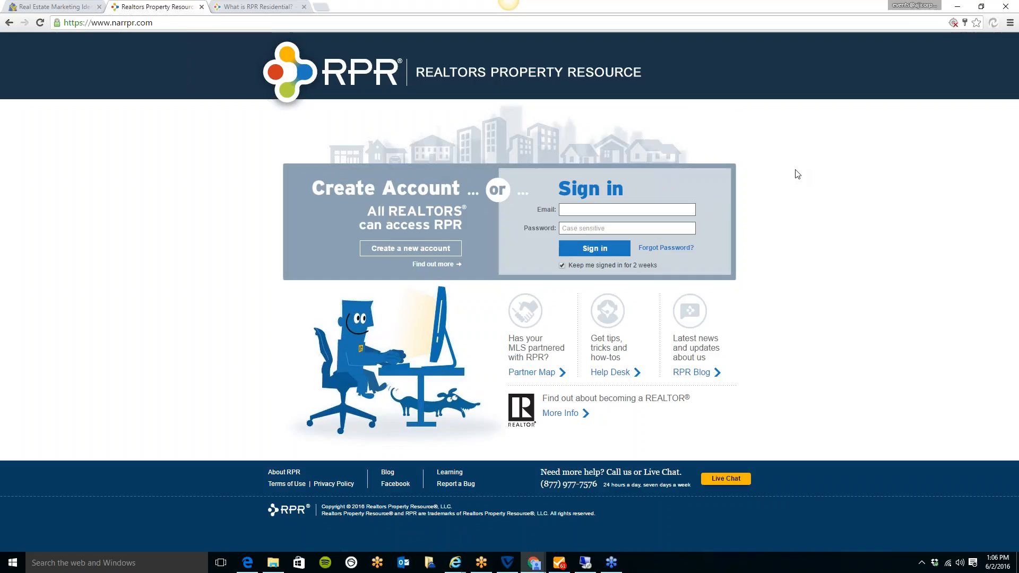
mouse_move(988, 166)
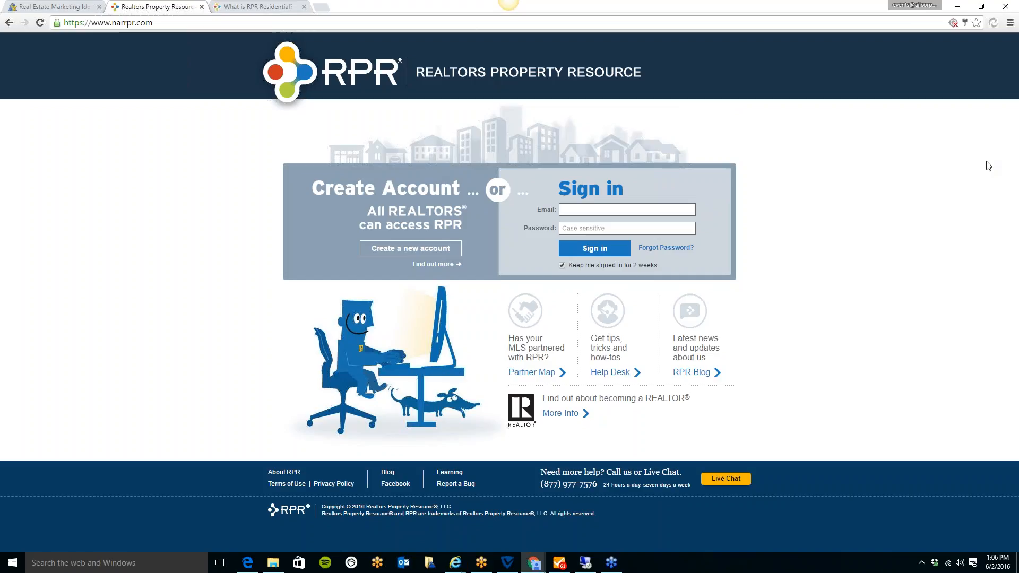